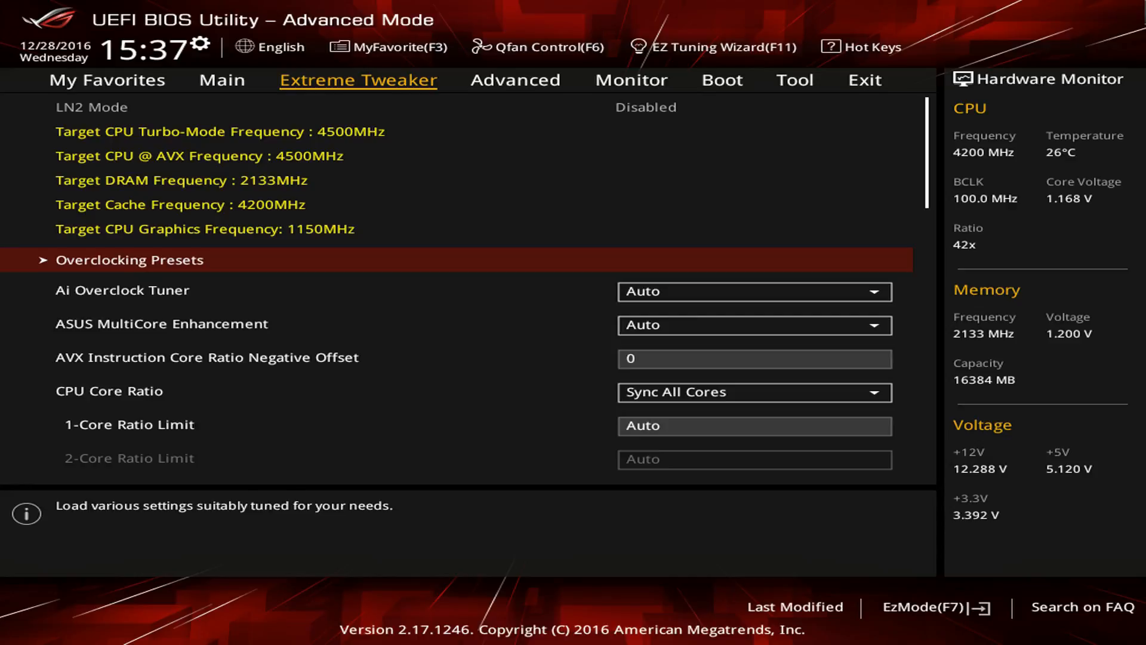
Keep CPU Core Ratio at Sync All Cores, launch HWBOT x265, and view 3DMark's benchmarks
click(755, 391)
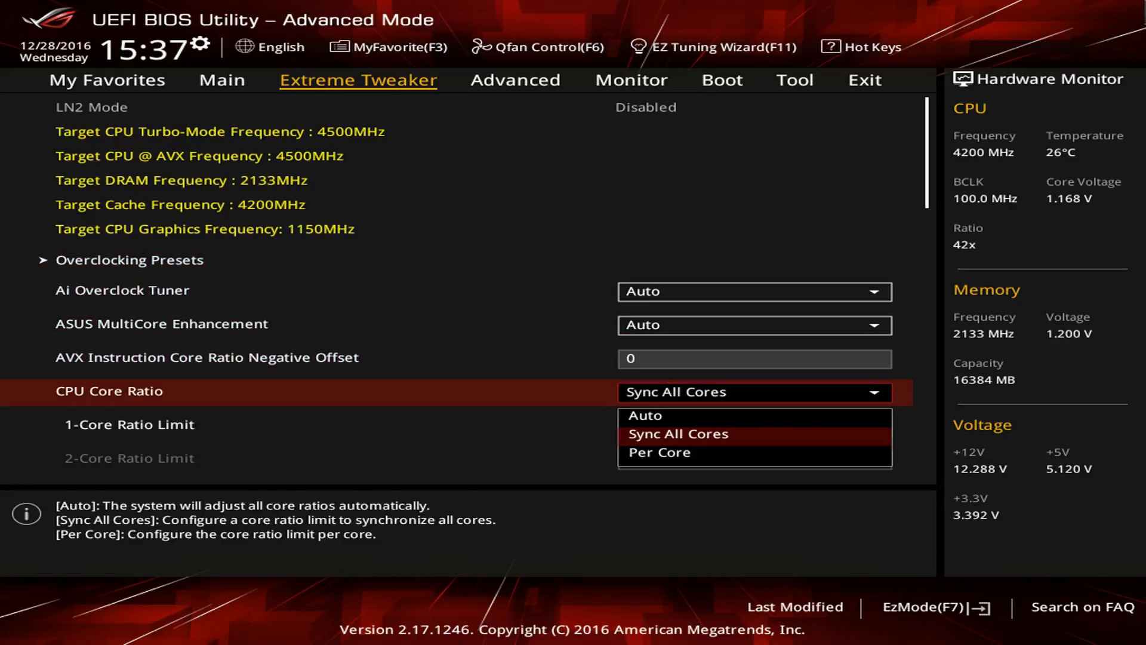
click(678, 433)
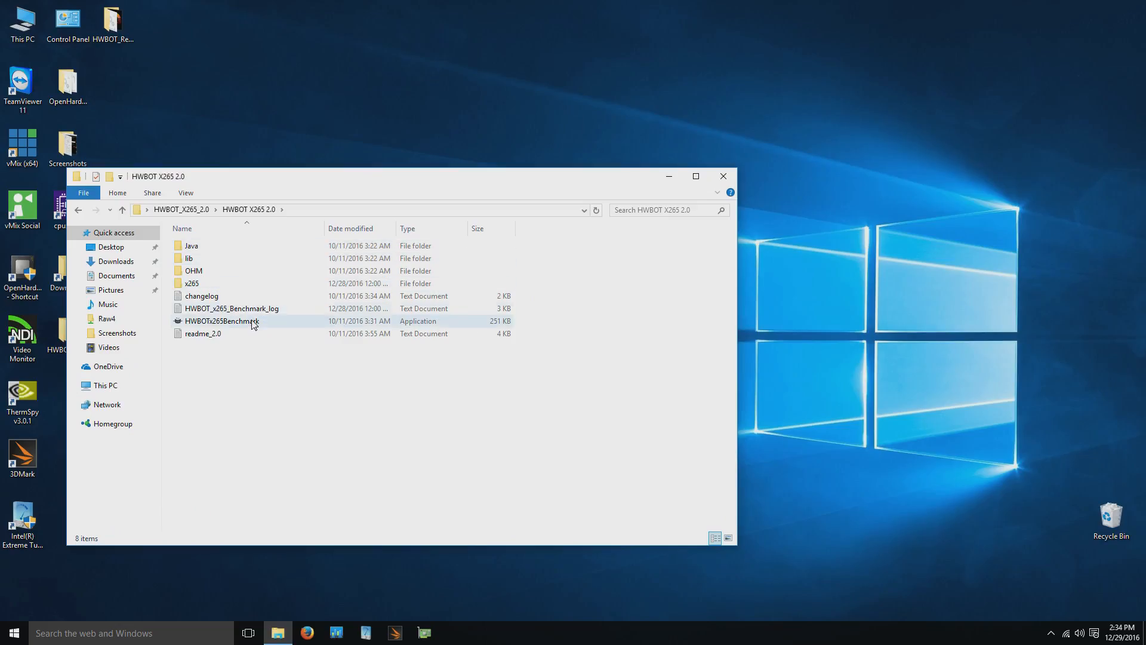
double_click(222, 321)
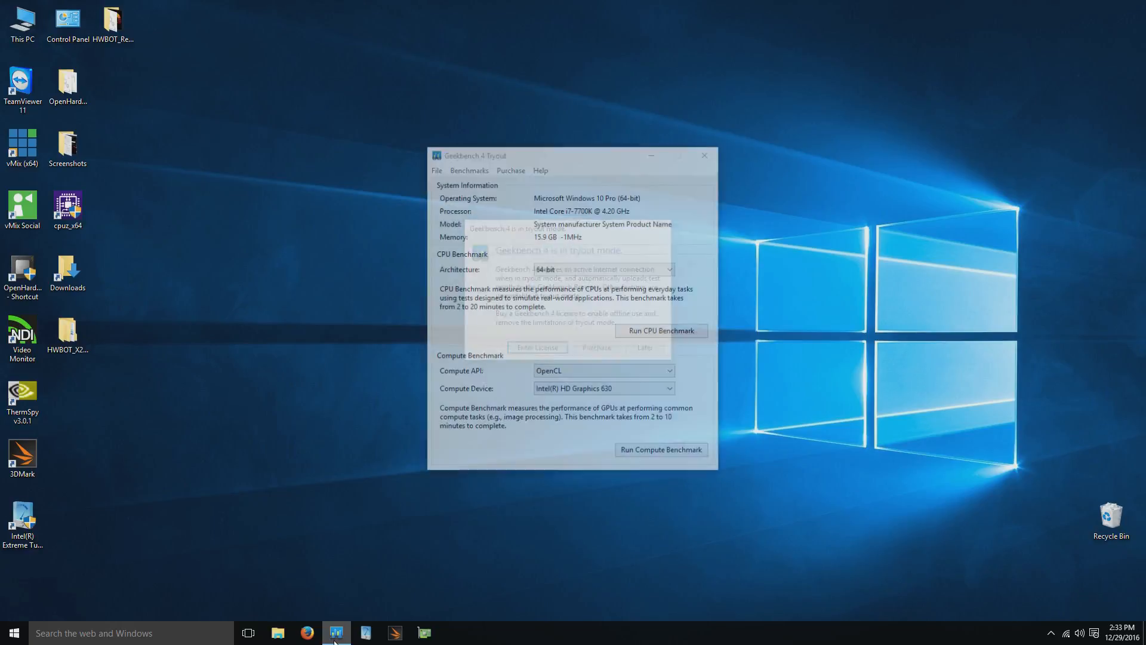
click(394, 633)
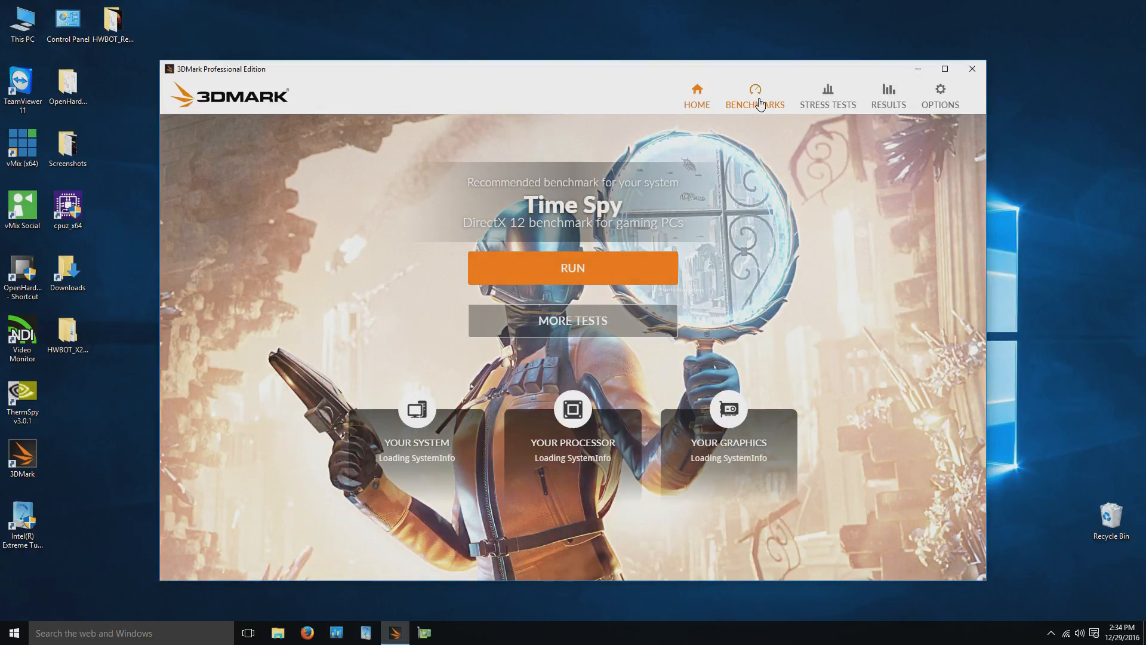
click(754, 95)
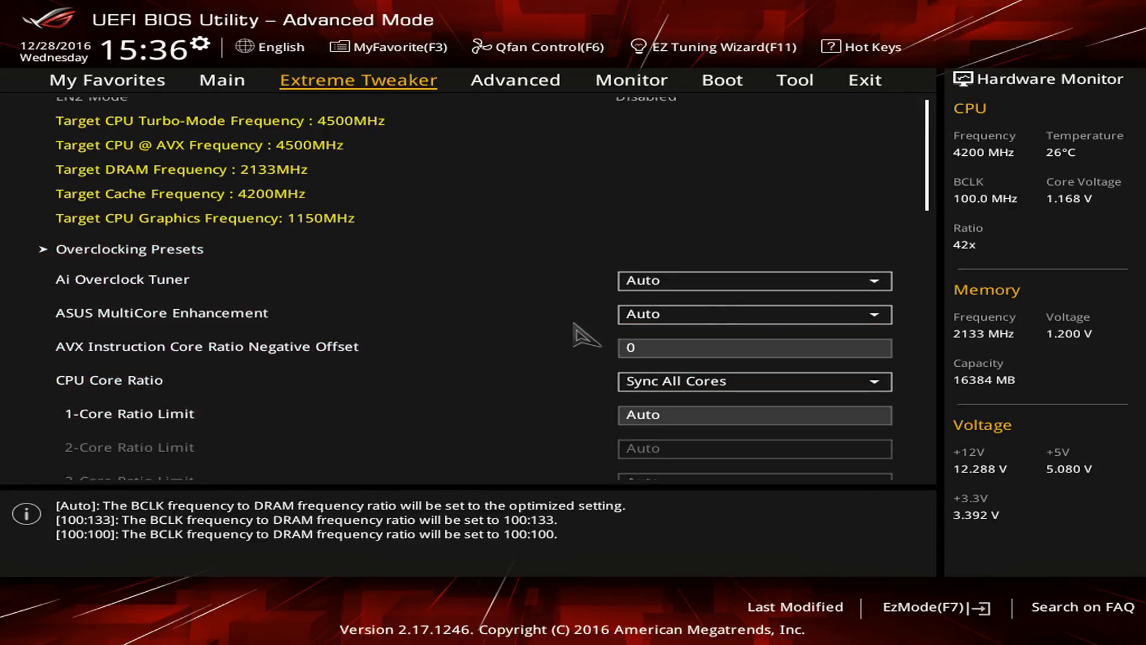
Set DRAM Frequency to DDR4-4000MHz and start entering the memory timings
click(753, 466)
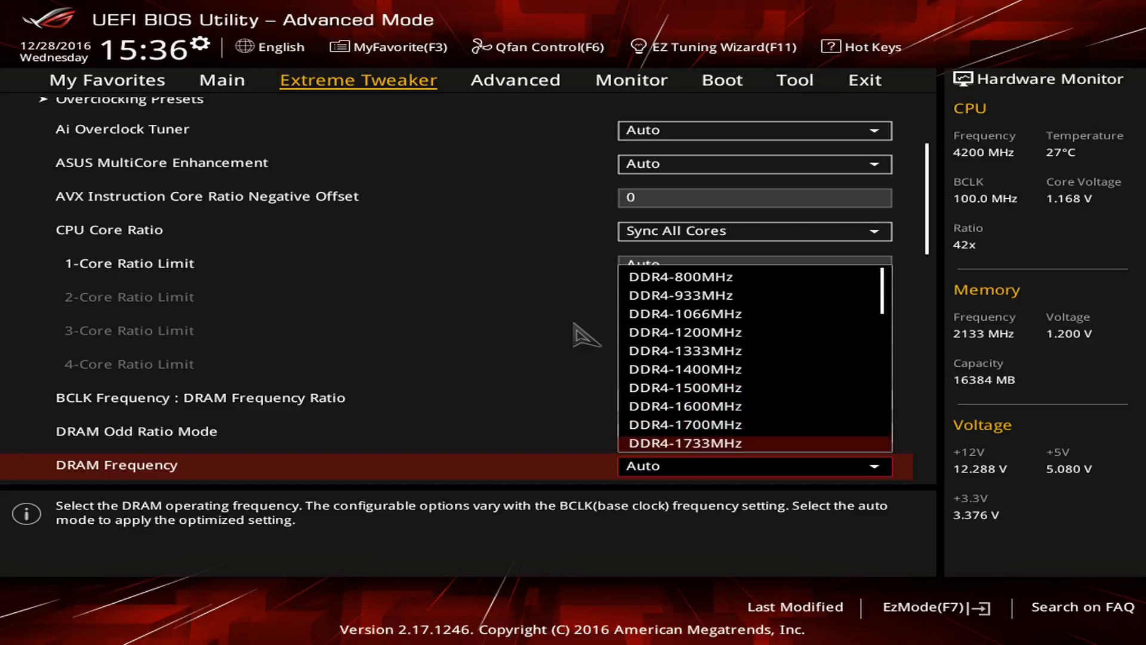
scroll(down, 3)
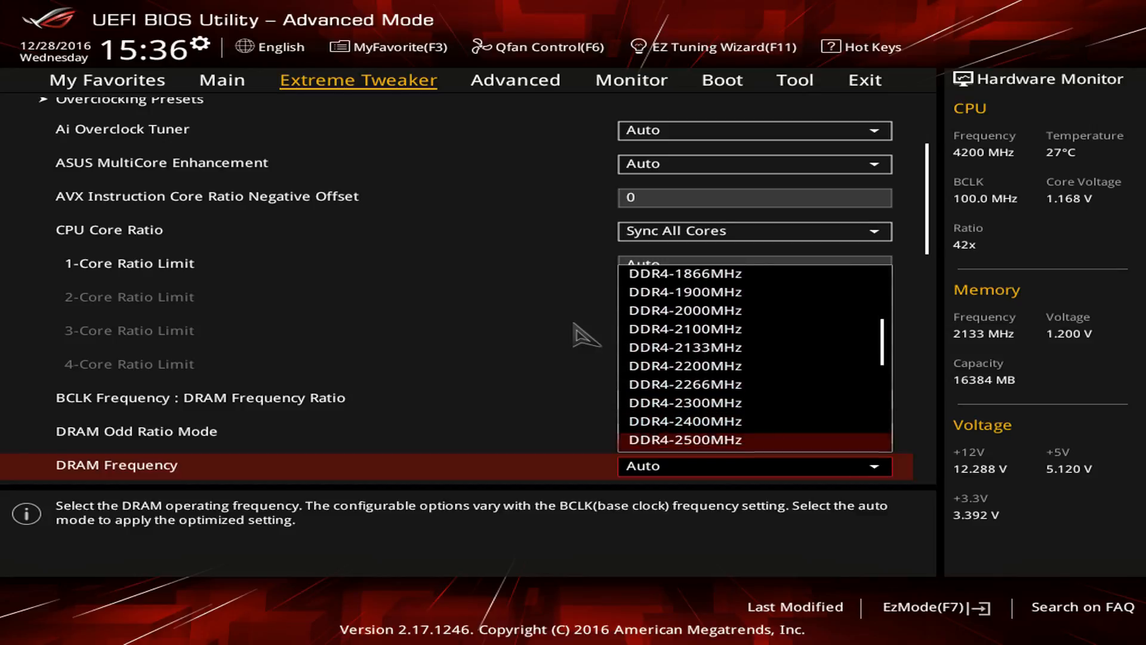
scroll(down, 3)
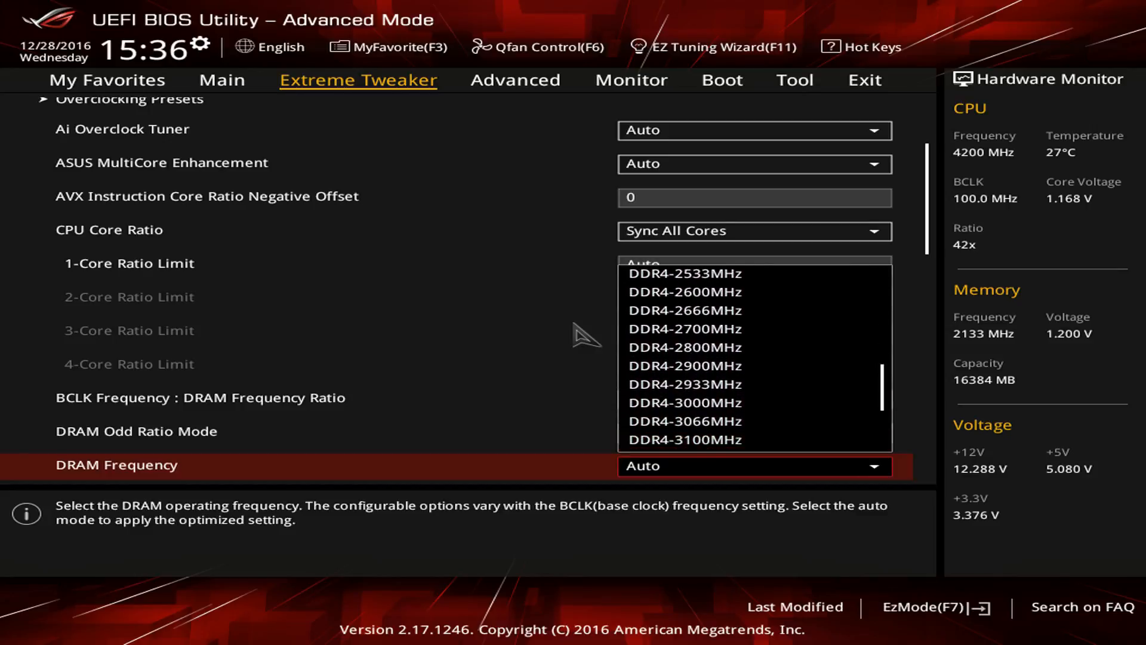
scroll(down, 3)
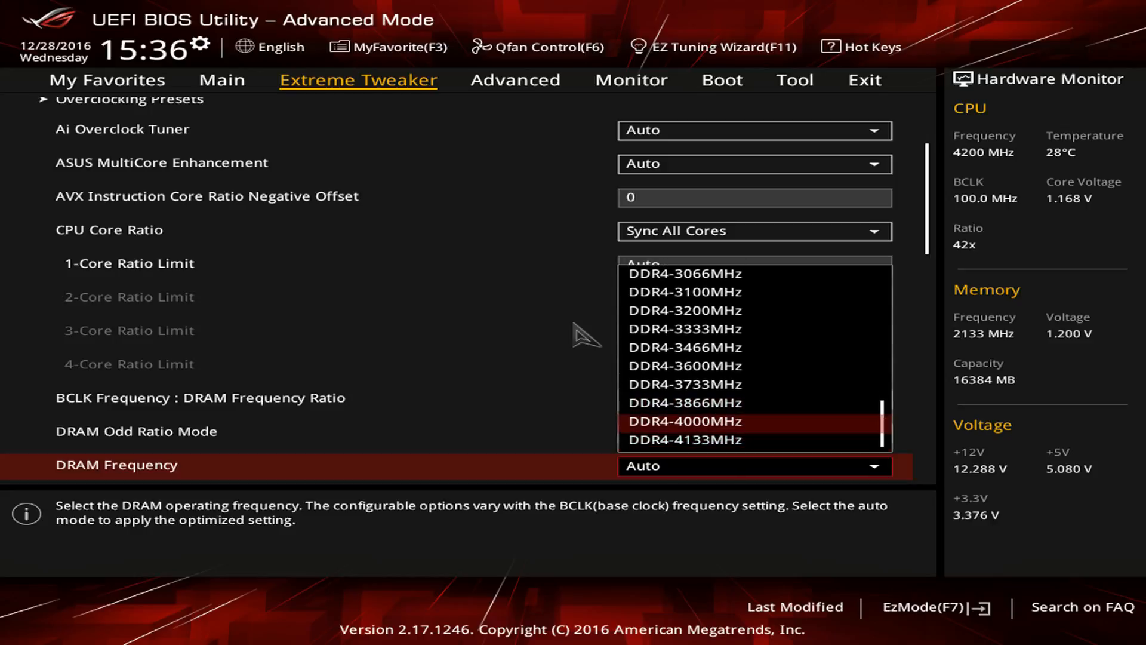
click(683, 421)
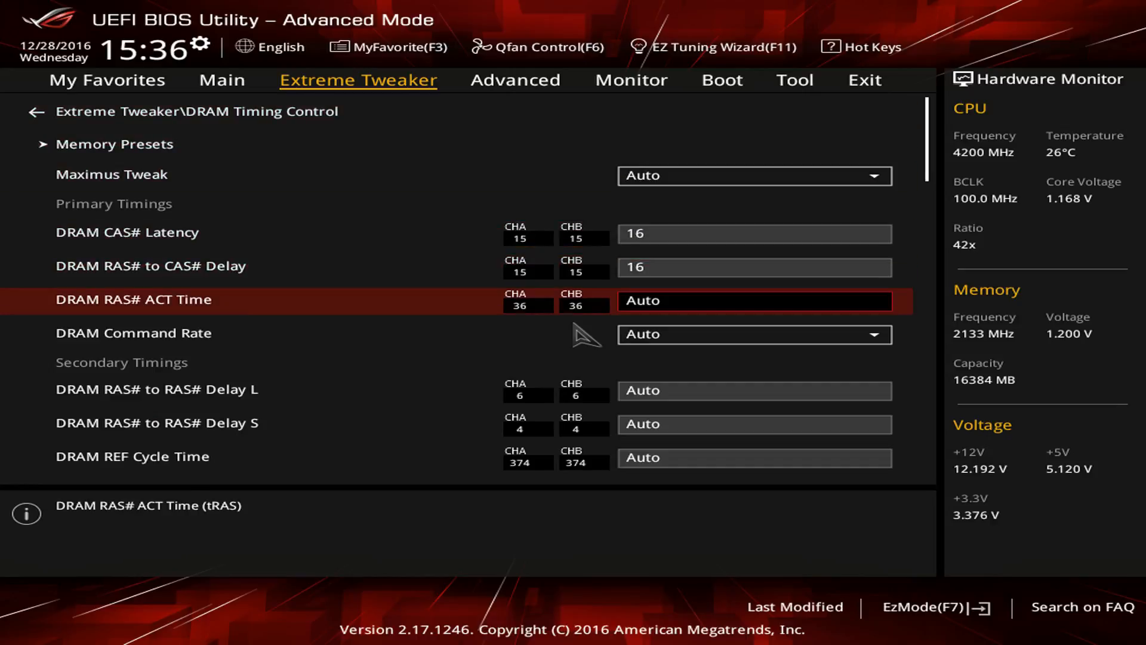
text(1)
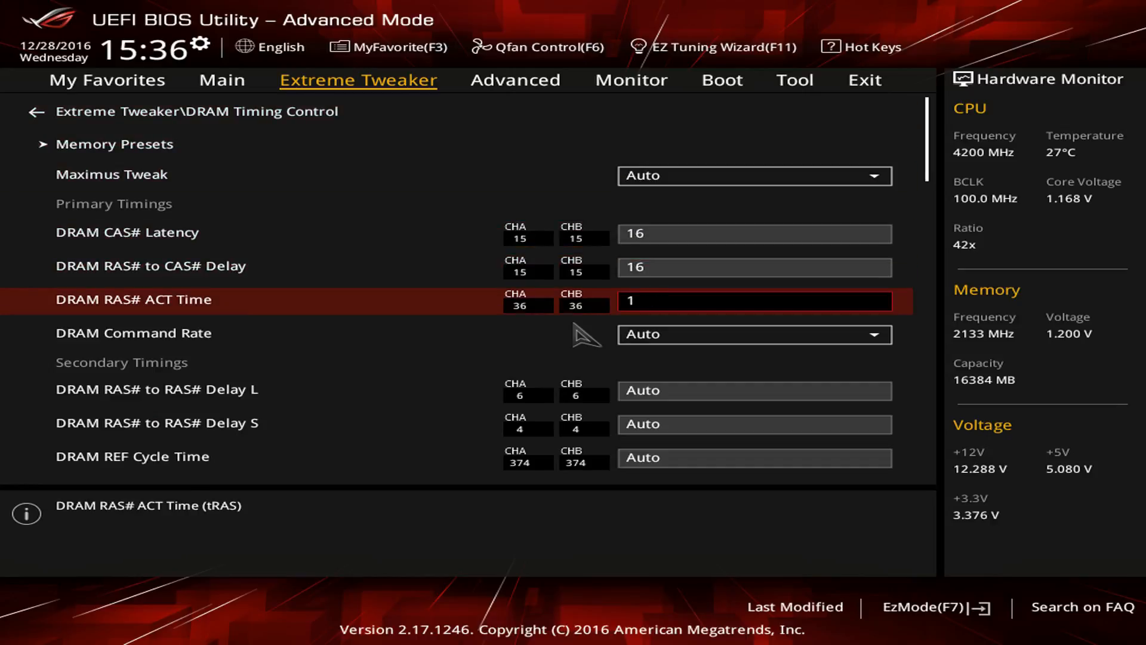
Leave DRAM Timing Control and scroll Extreme Tweaker down to the Auto DRAM Voltage setting
click(34, 111)
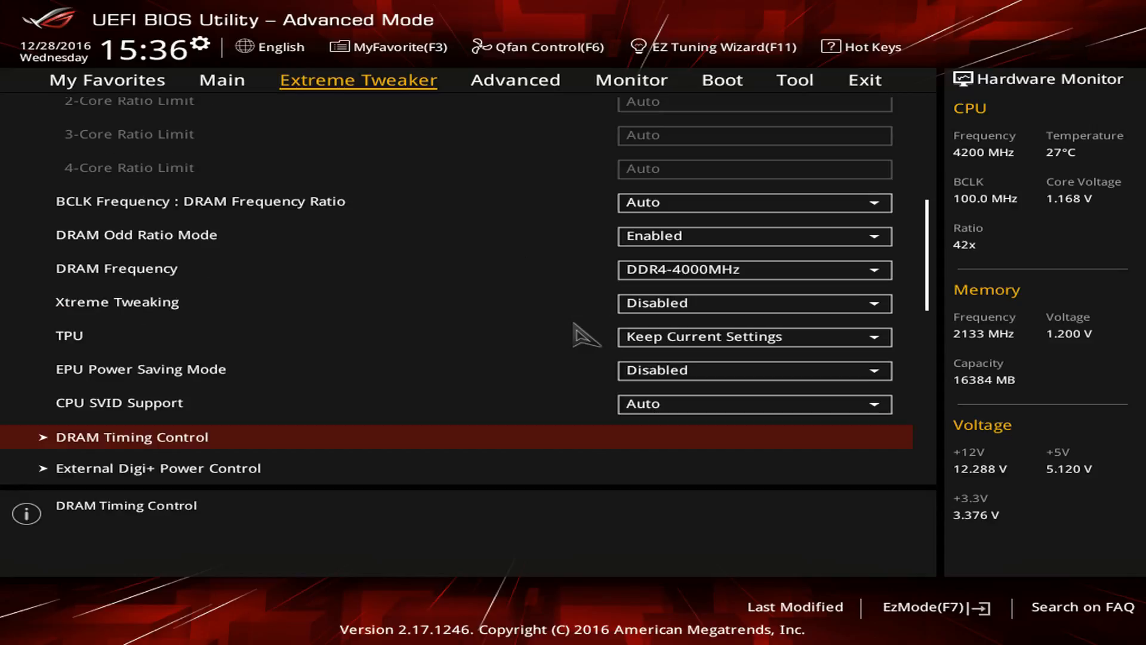
scroll(down, 3)
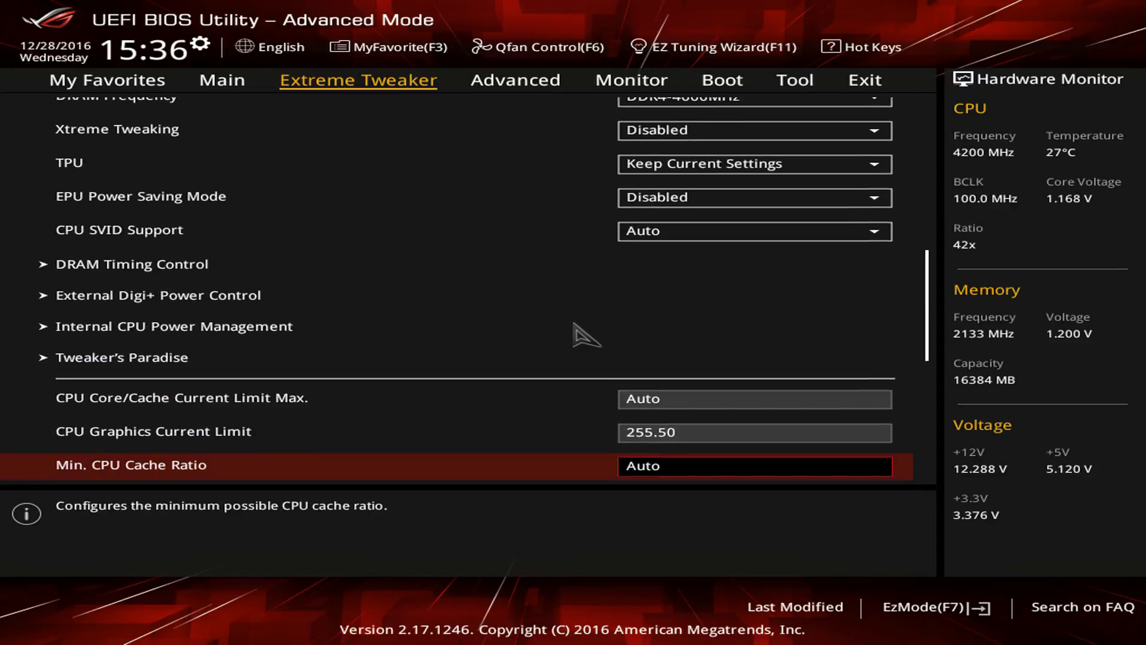
scroll(down, 3)
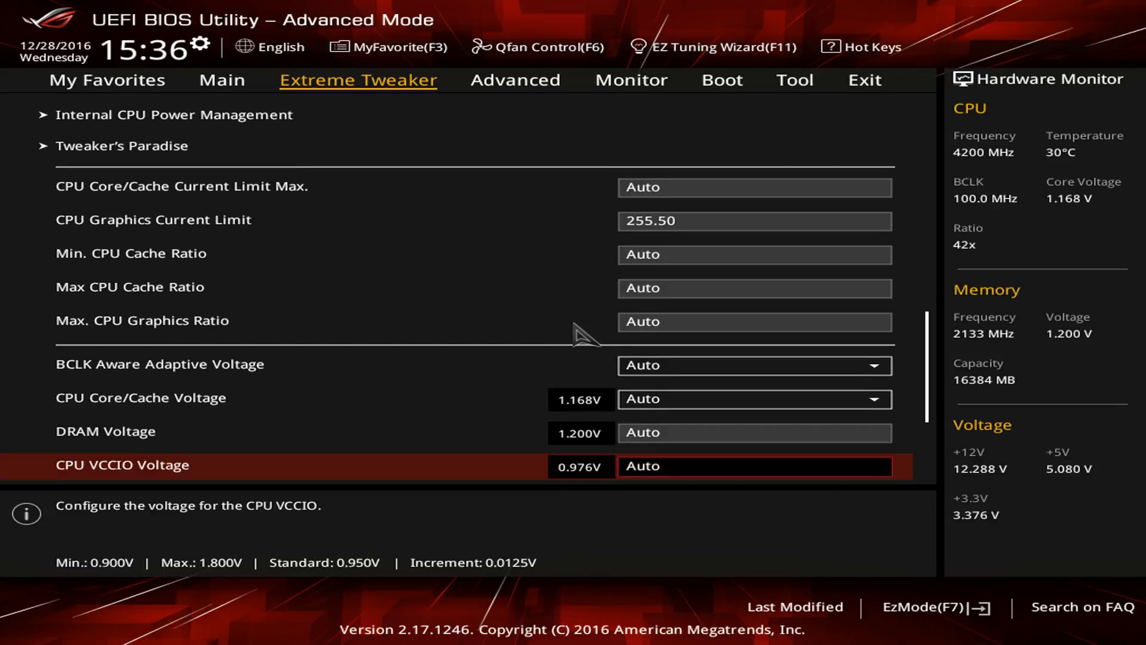